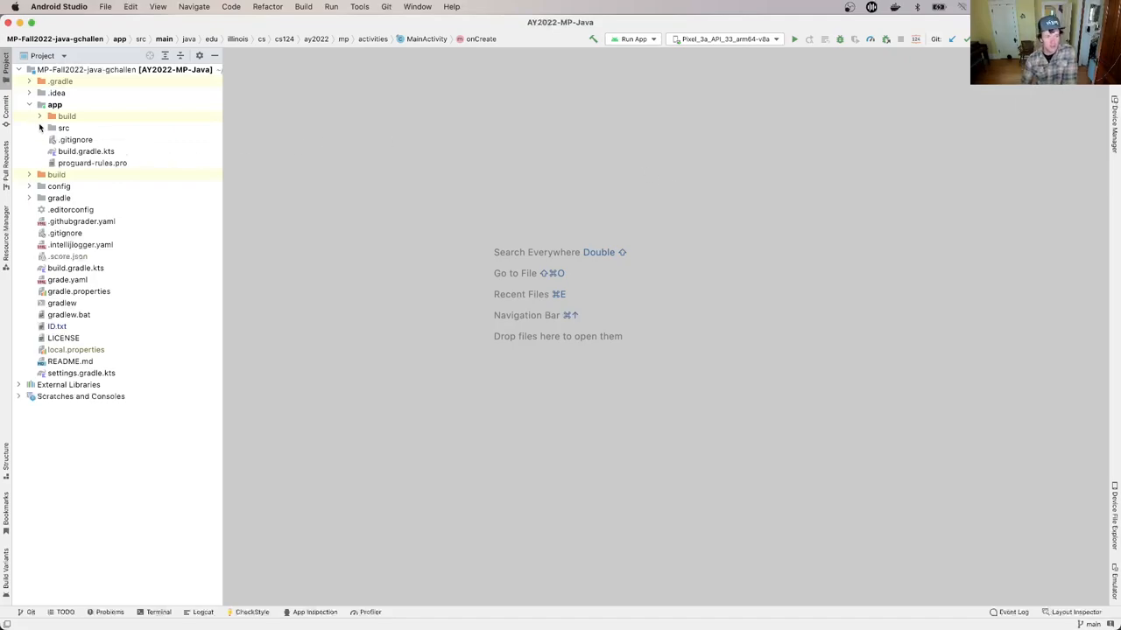
# Expand app > src > test > java down to the edu.illinois.cs.cs124.ay2022.mp test package.
pyautogui.click(39, 128)
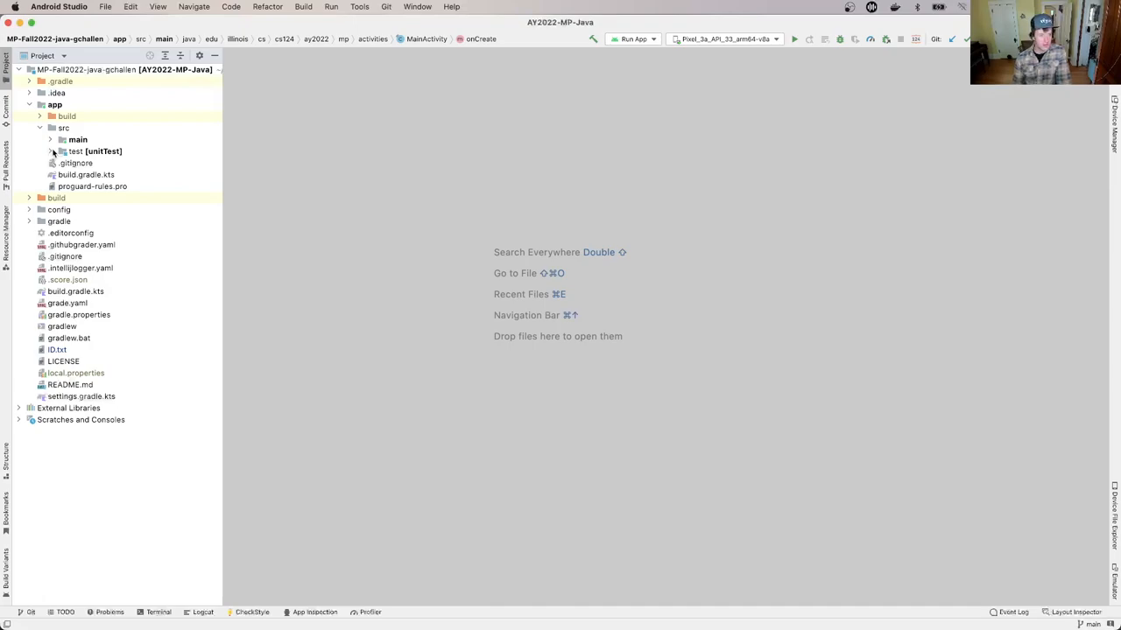
pyautogui.click(51, 140)
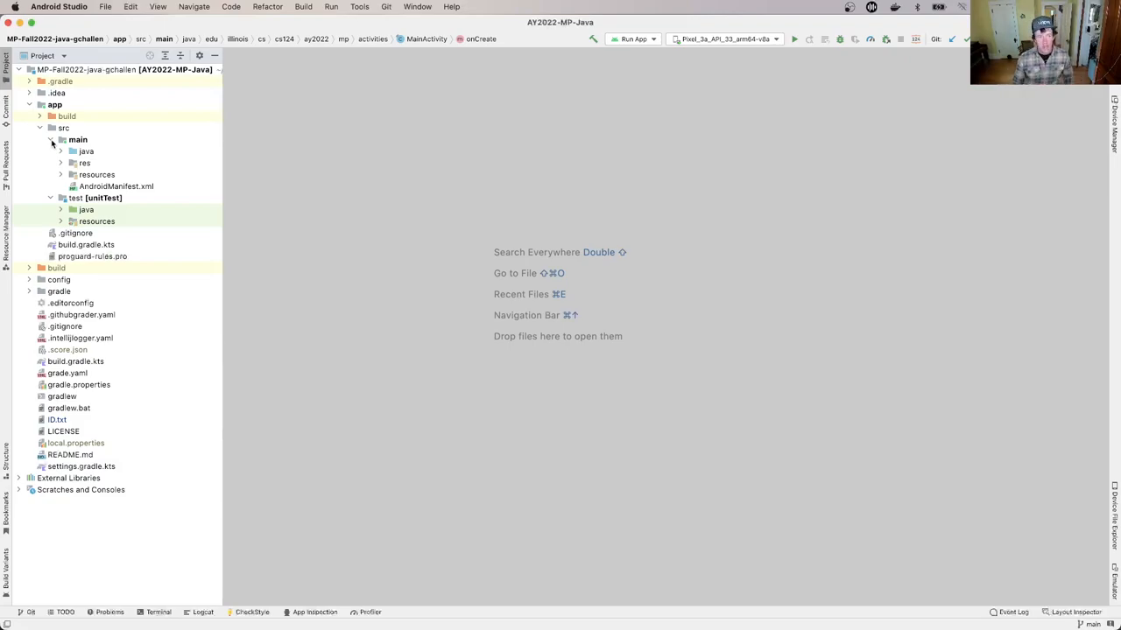
pyautogui.click(59, 211)
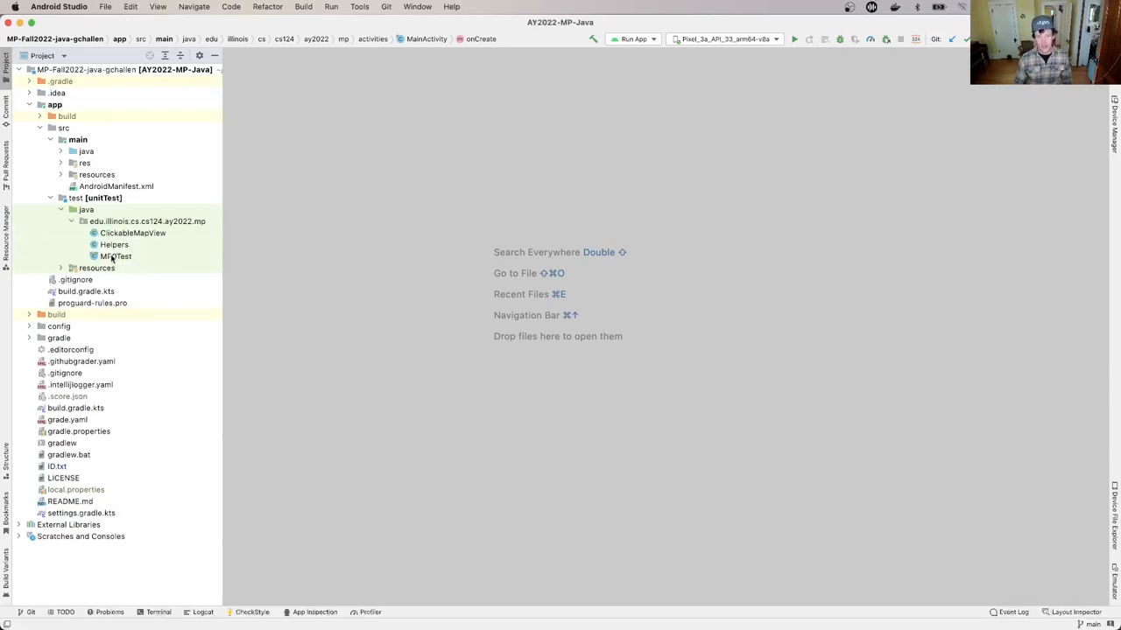
# Open MP0Test.java and scroll through its GeoPoint default center and UnitTests setup.
pyautogui.doubleClick(115, 256)
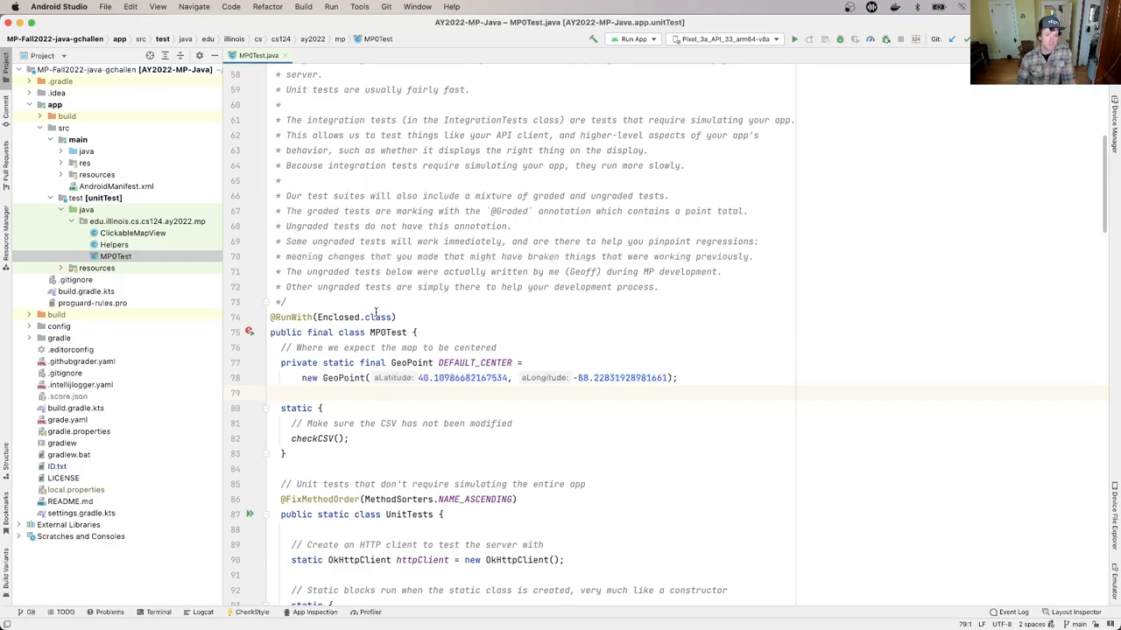
pyautogui.scroll(-3)
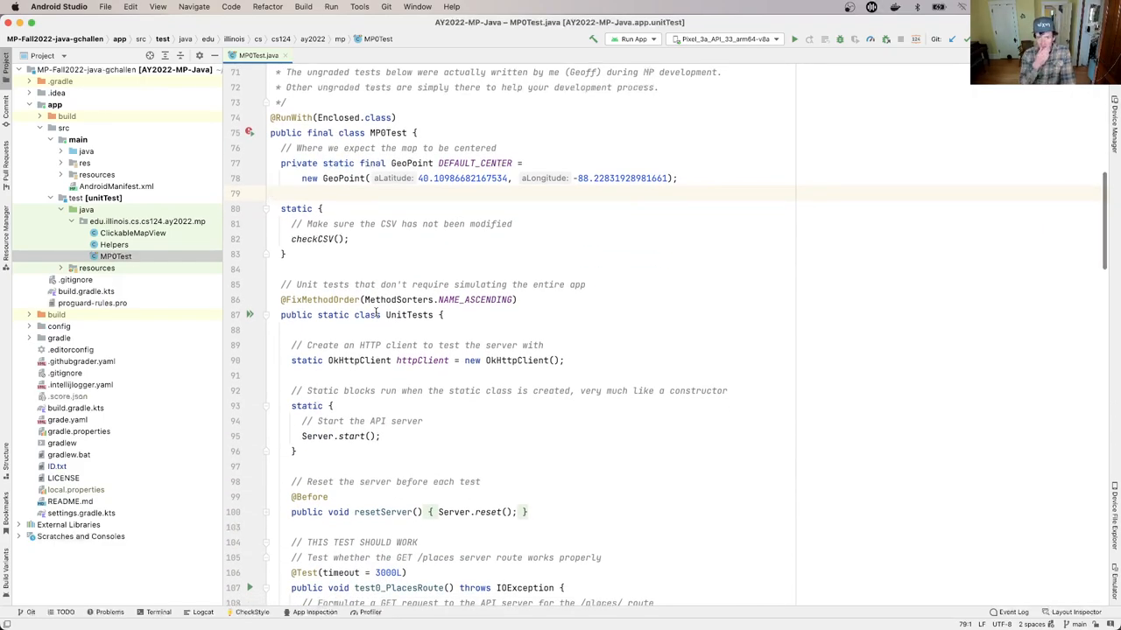
# Choose the Test MP0 run configuration and launch it.
pyautogui.click(641, 38)
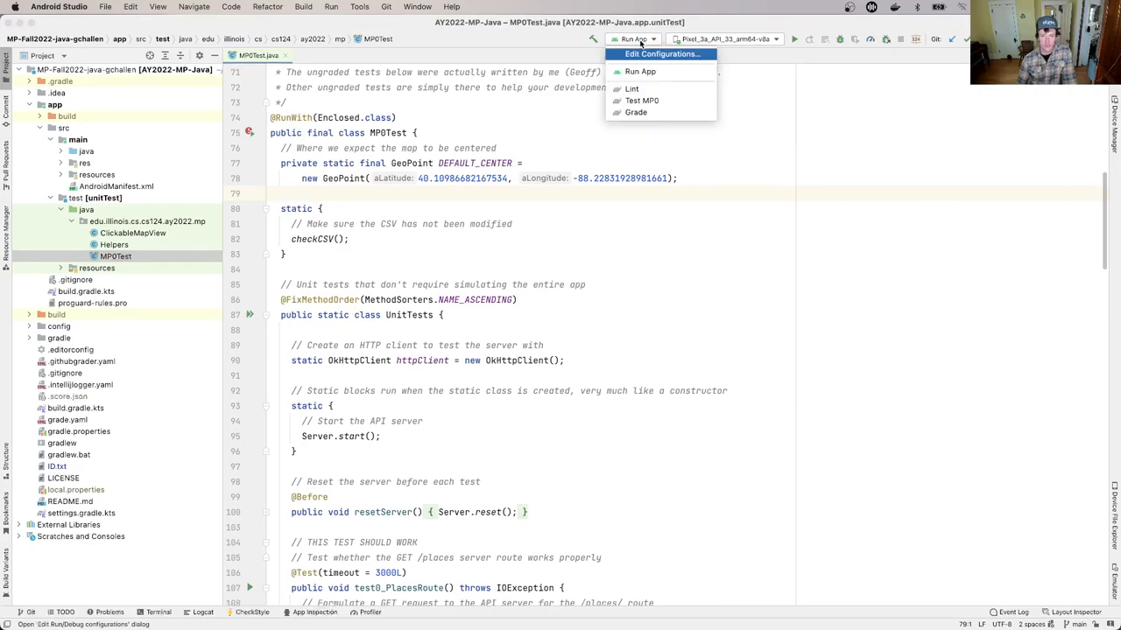
pyautogui.click(641, 100)
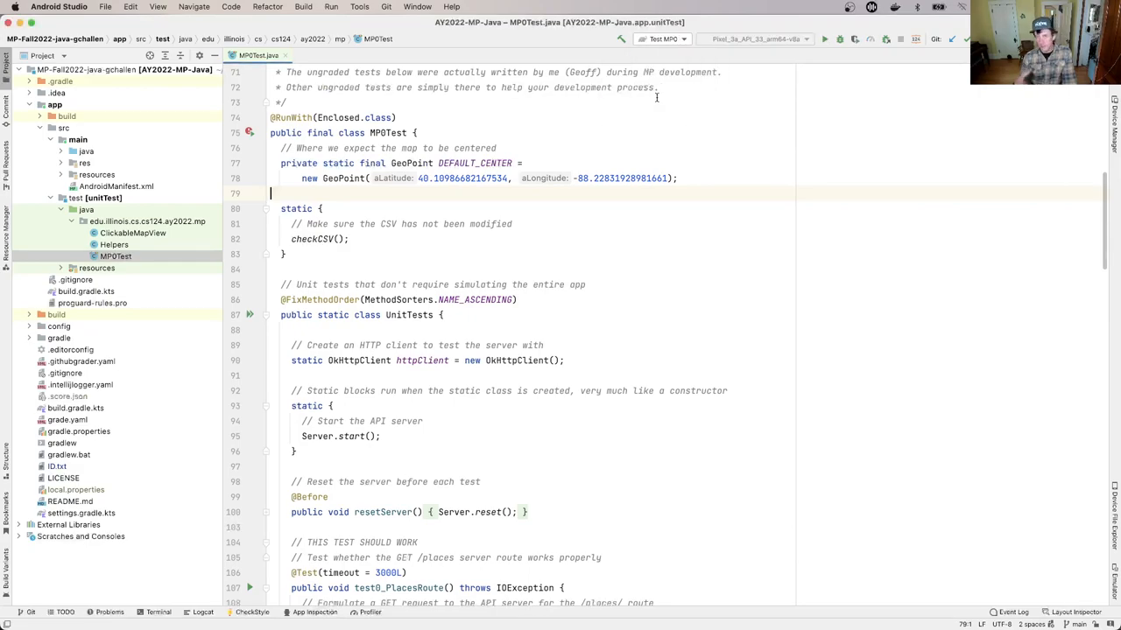
pyautogui.moveTo(809, 59)
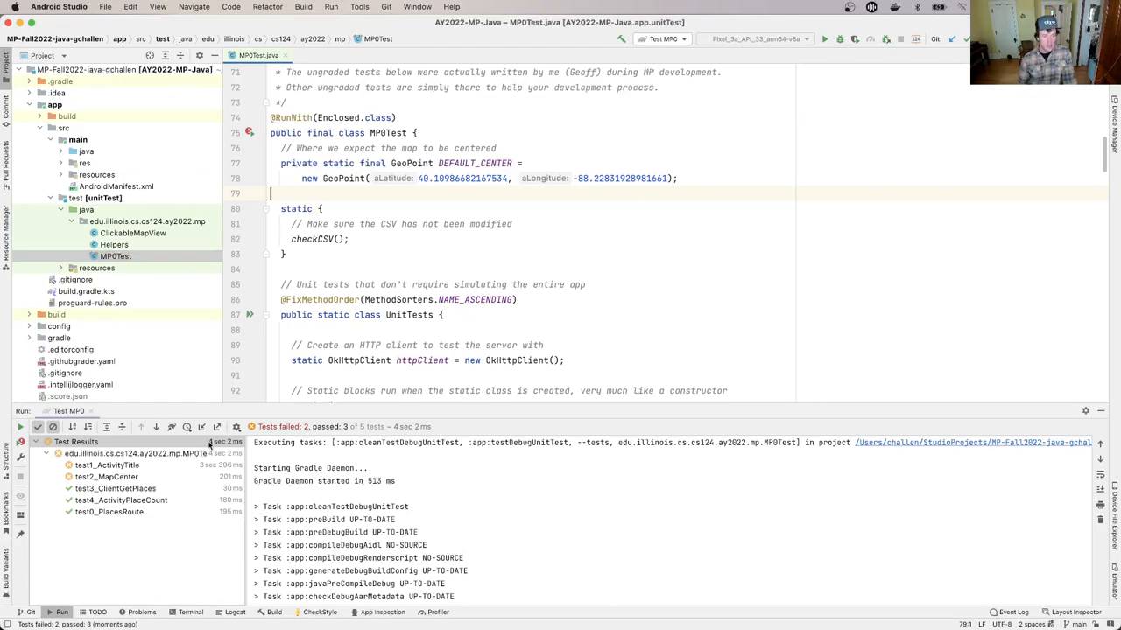
# Select the MP0Test root node to show the log for the entire test run.
pyautogui.click(131, 455)
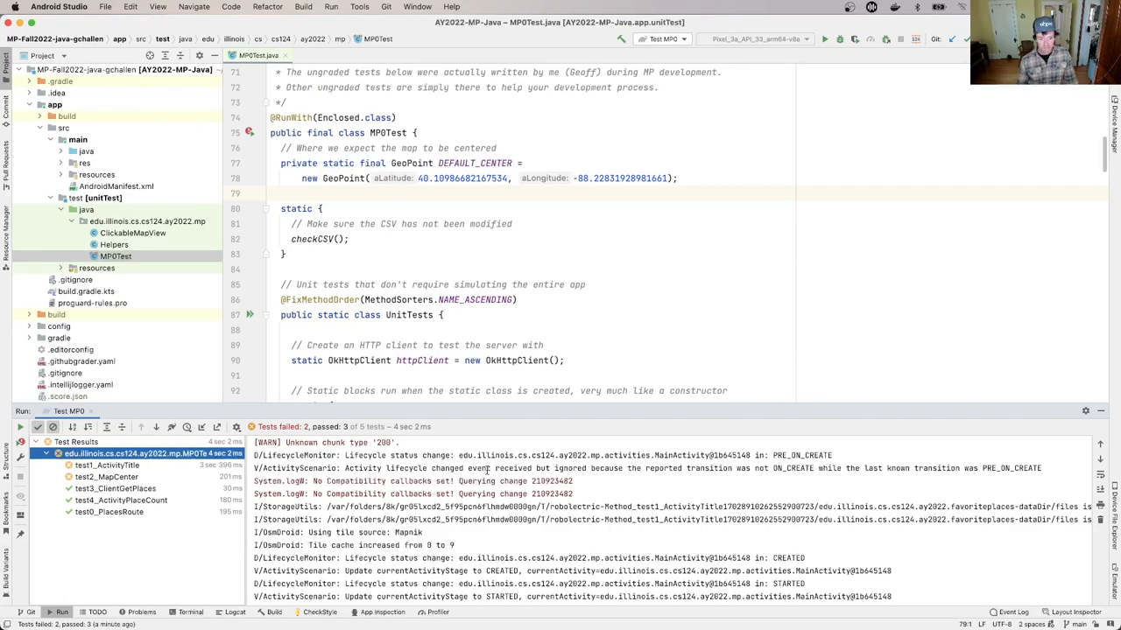
pyautogui.scroll(-3)
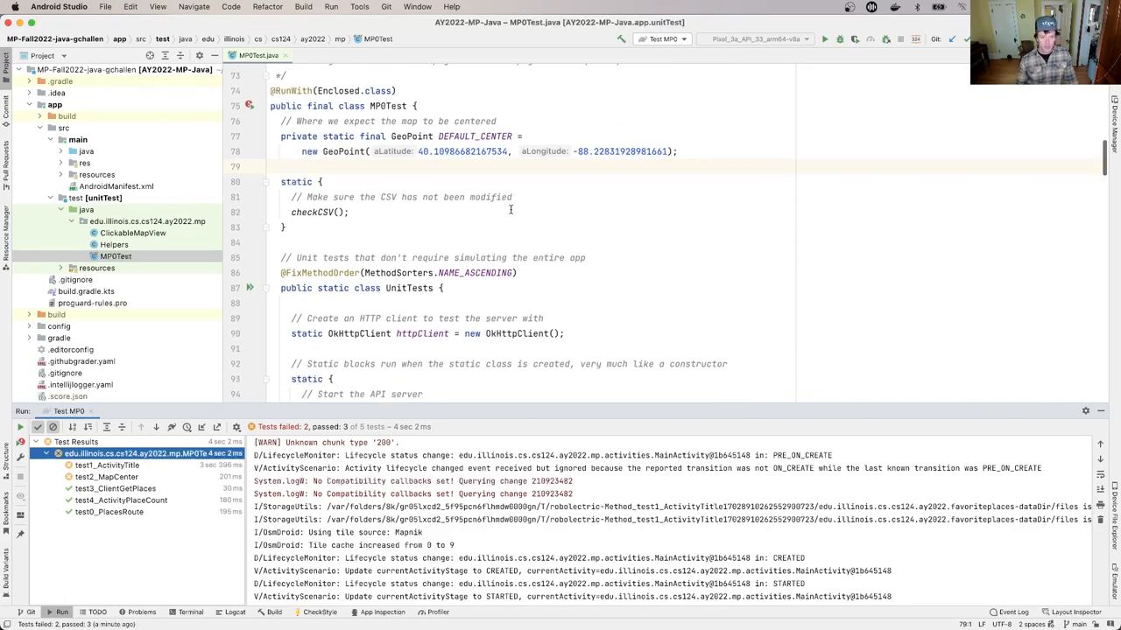
pyautogui.scroll(-3)
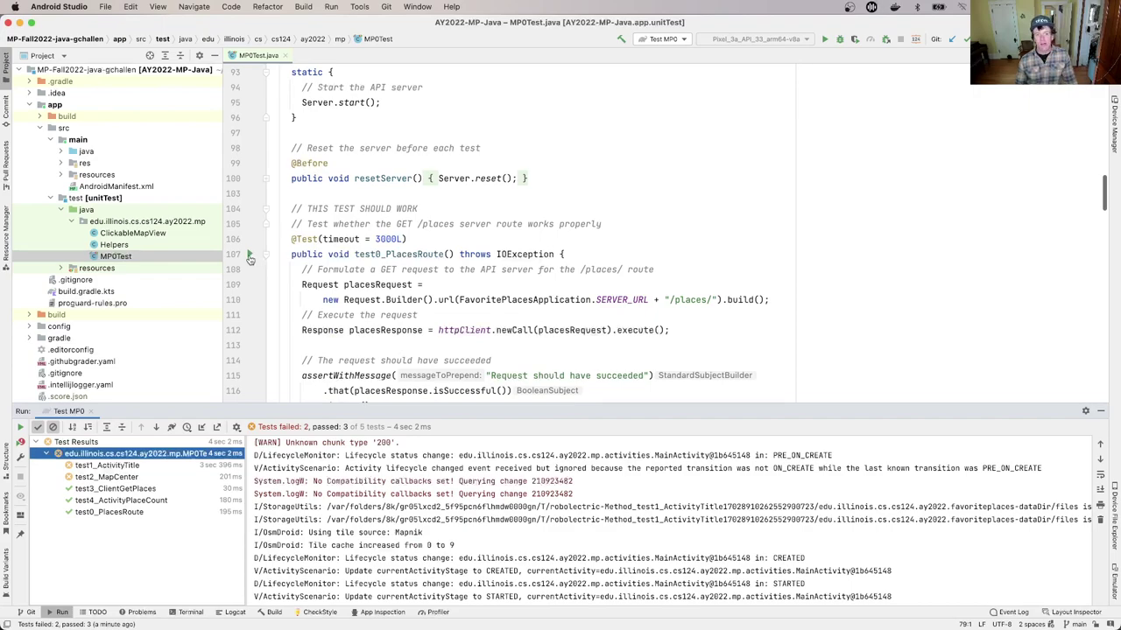
pyautogui.moveTo(251, 256)
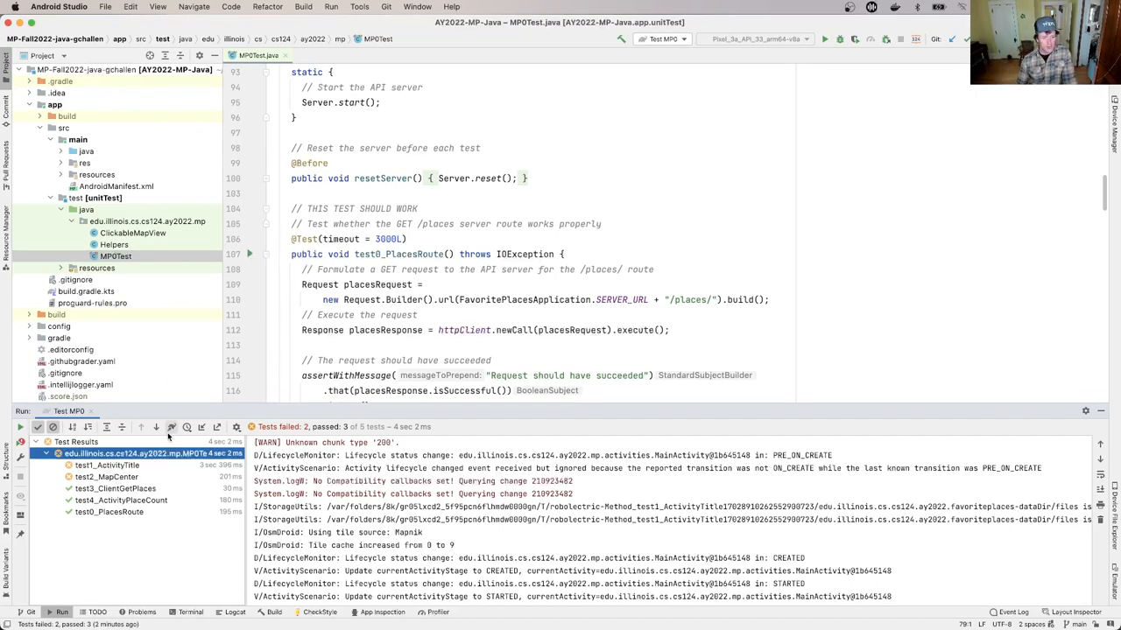
pyautogui.scroll(-3)
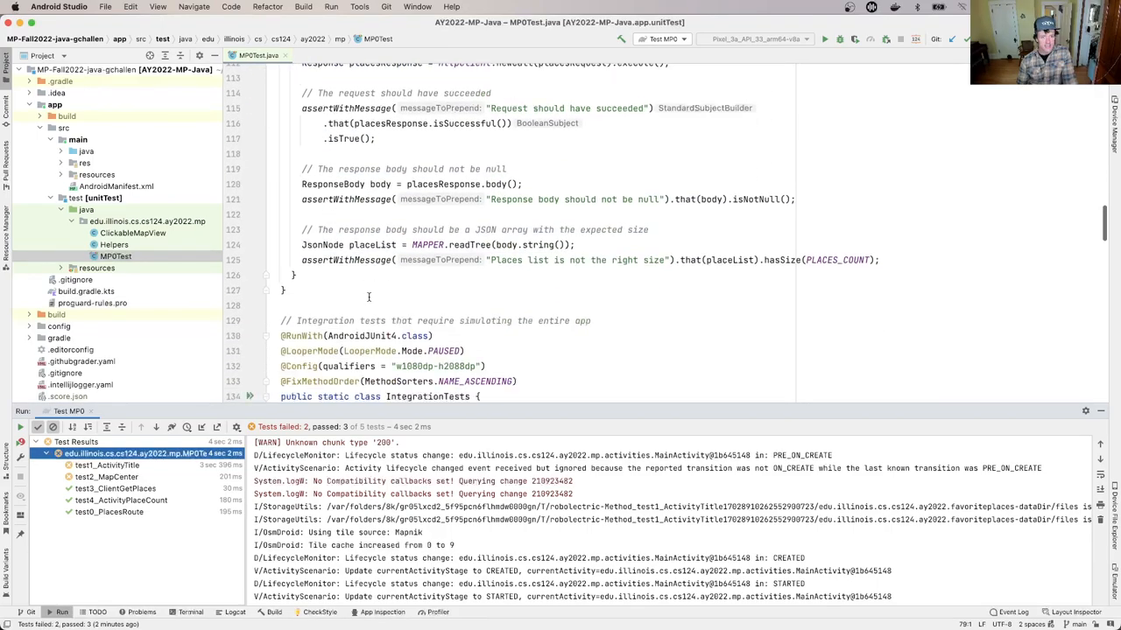
pyautogui.scroll(-3)
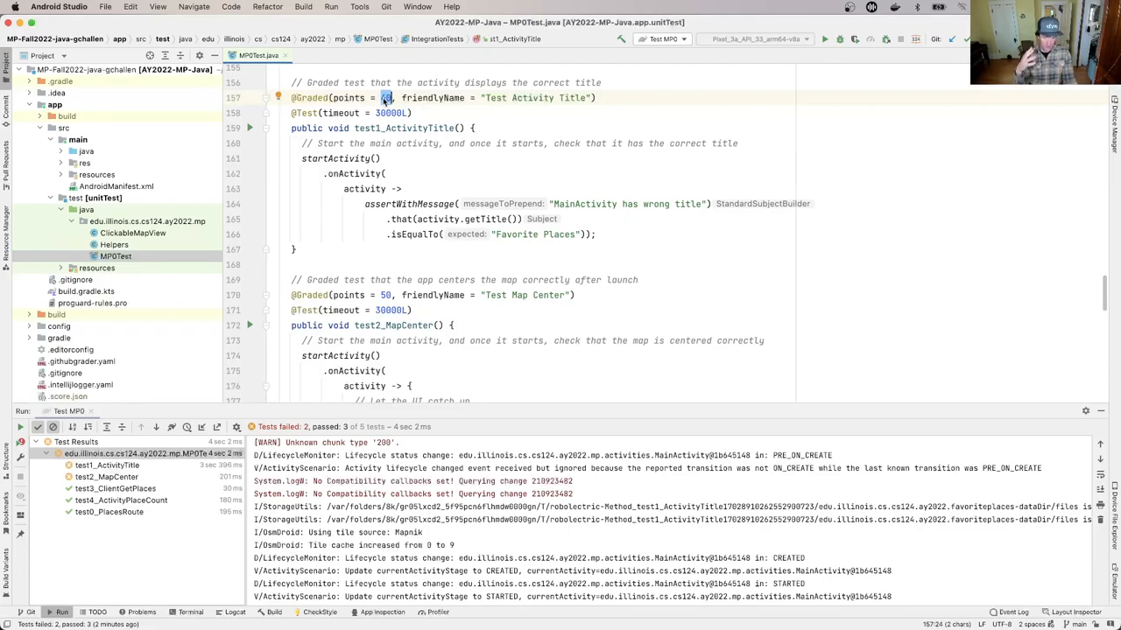
# Run test2_MapCenter alone from the gutter and select a term in its map center assertion.
pyautogui.scroll(-3)
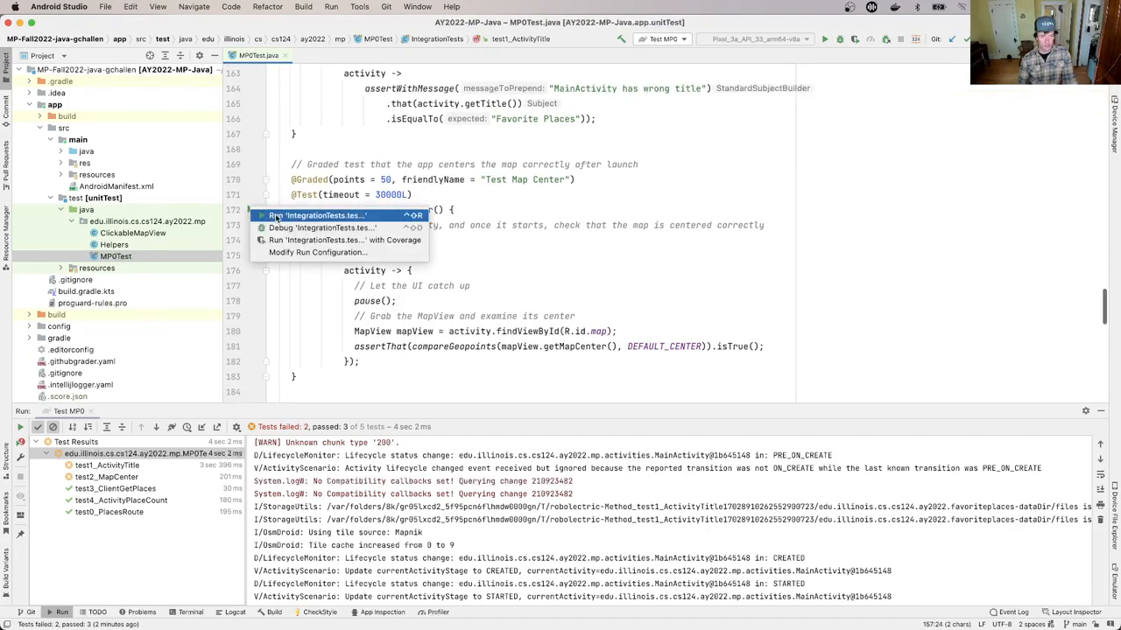
pyautogui.click(316, 215)
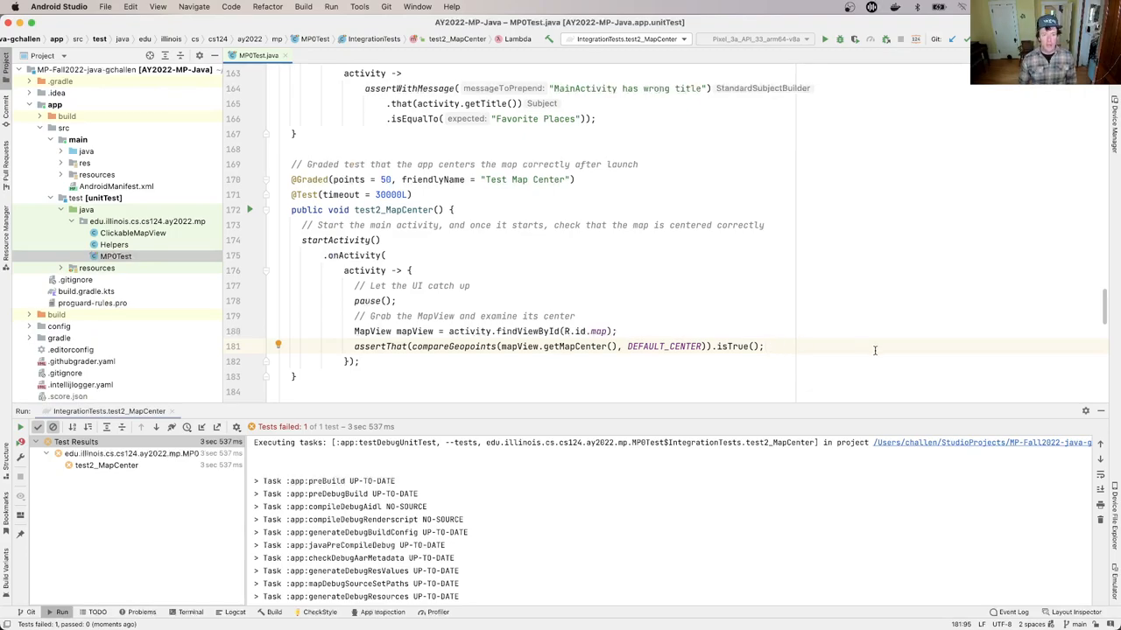
pyautogui.doubleClick(571, 346)
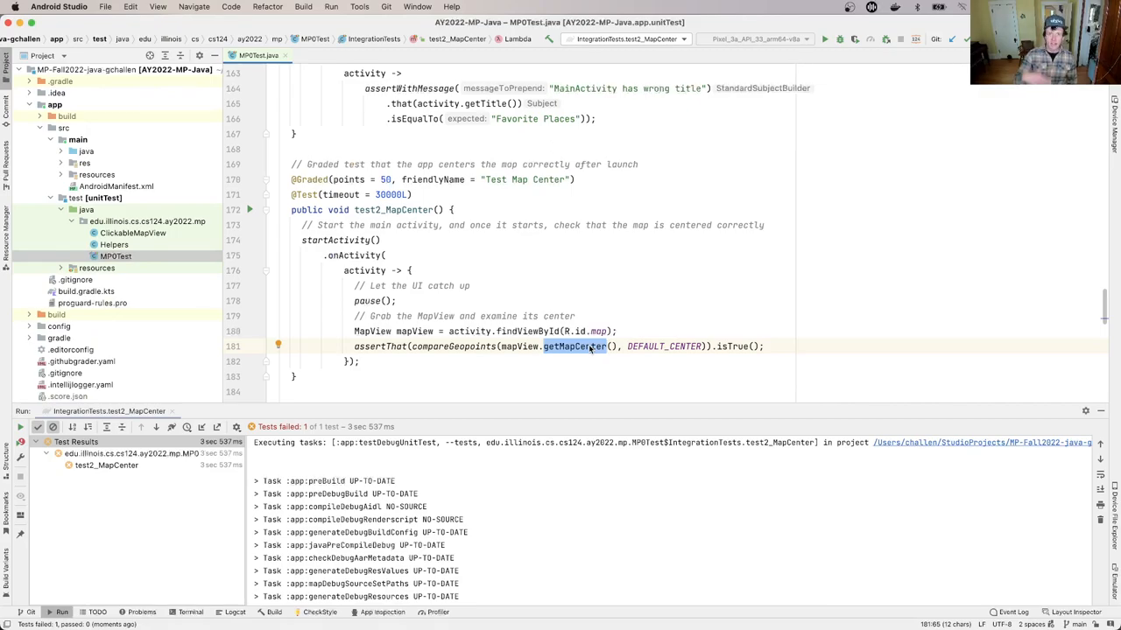
pyautogui.moveTo(669, 346)
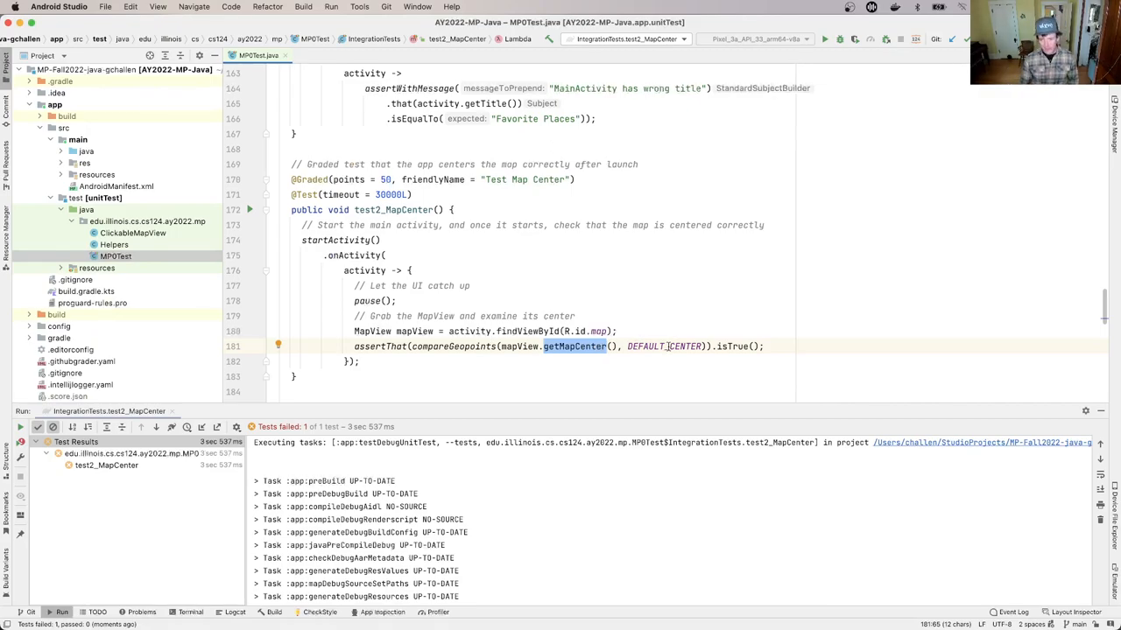
# Jump to DEFAULT_CENTER's declaration and select its GeoPoint coordinates 40.109, -88.228.
pyautogui.doubleClick(662, 347)
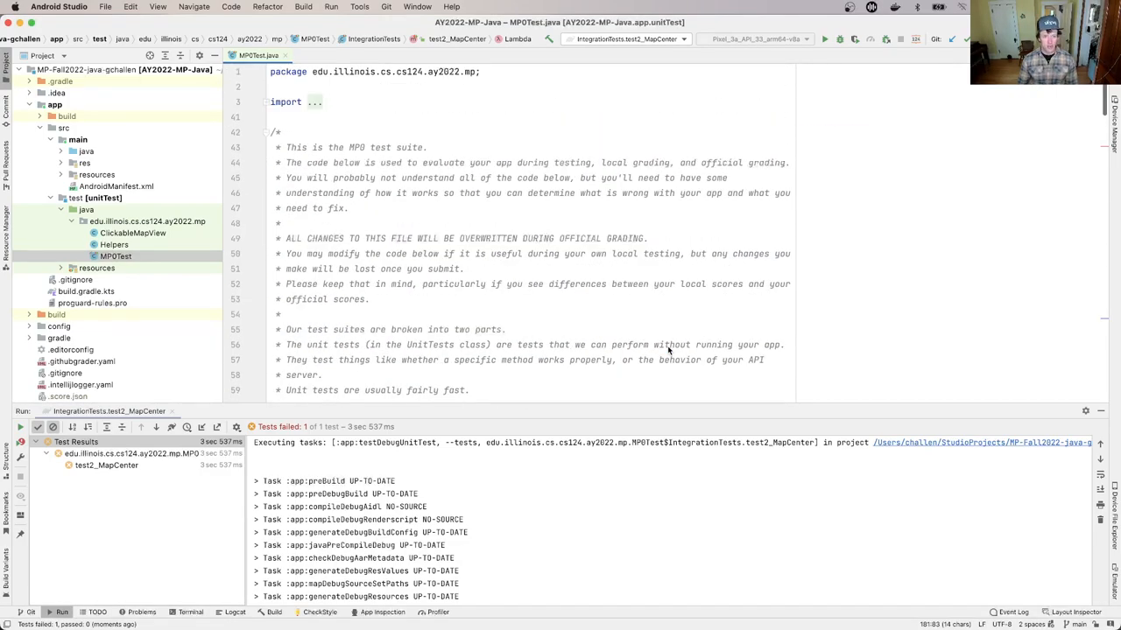
pyautogui.scroll(-3)
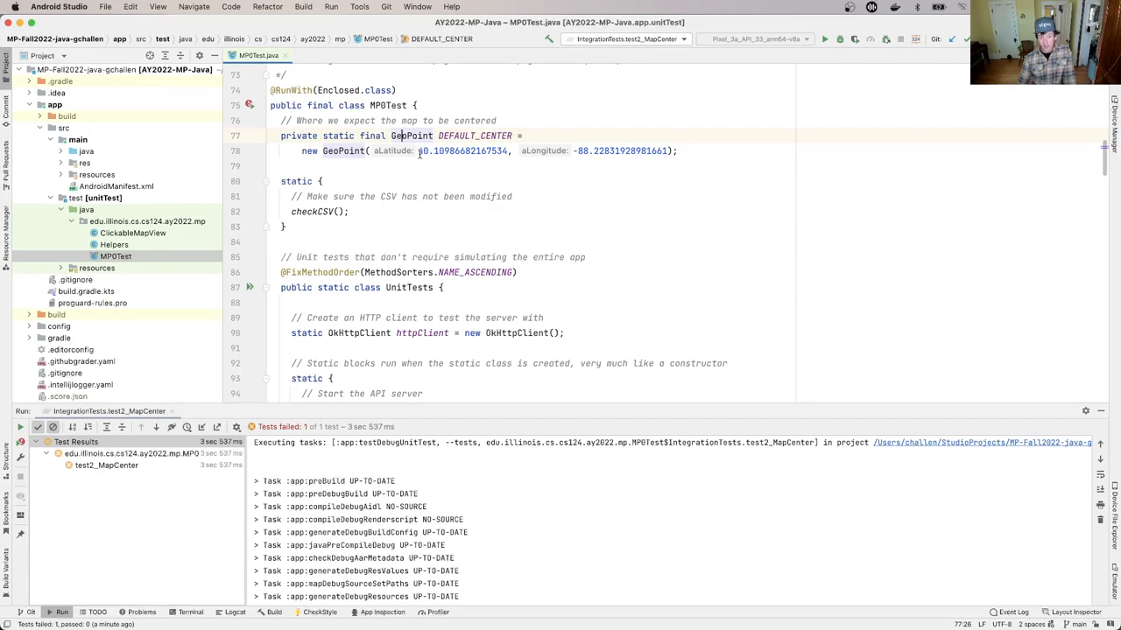
pyautogui.moveTo(420, 150); pyautogui.dragTo(667, 151)
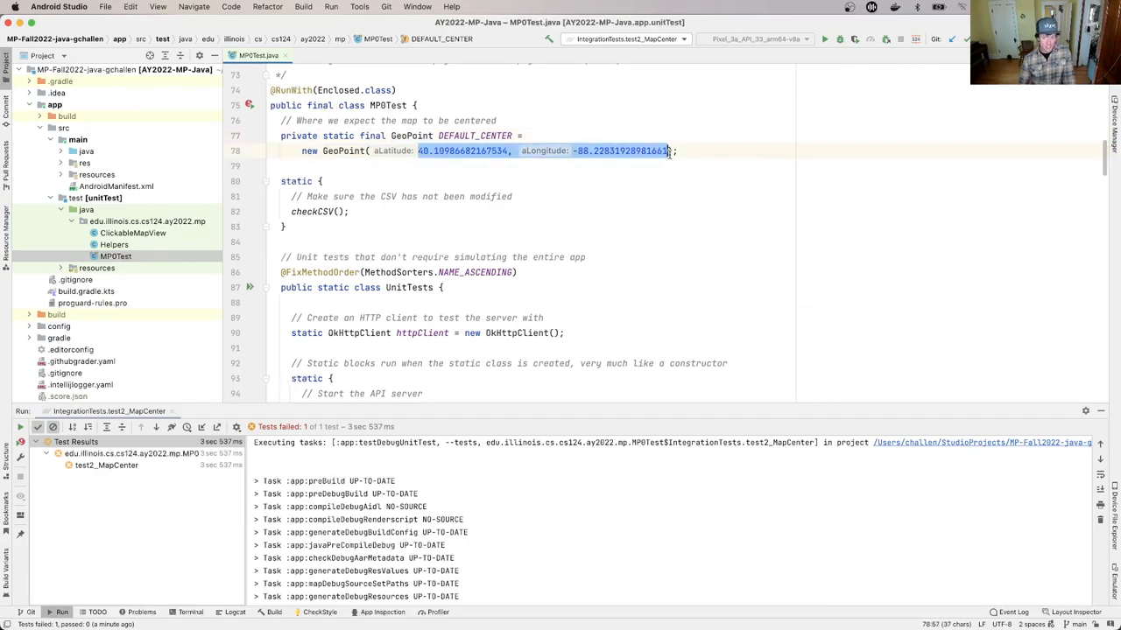
pyautogui.click(588, 180)
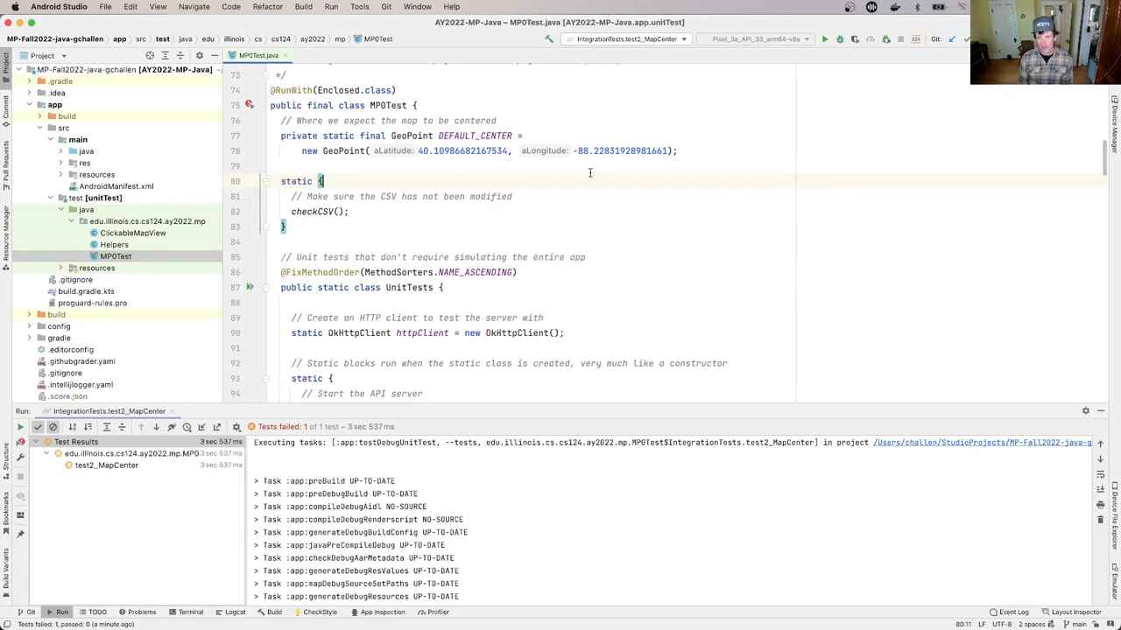
# Scroll to the end of MP0Test and toggle a line comment with cmd+/.
pyautogui.scroll(-3)
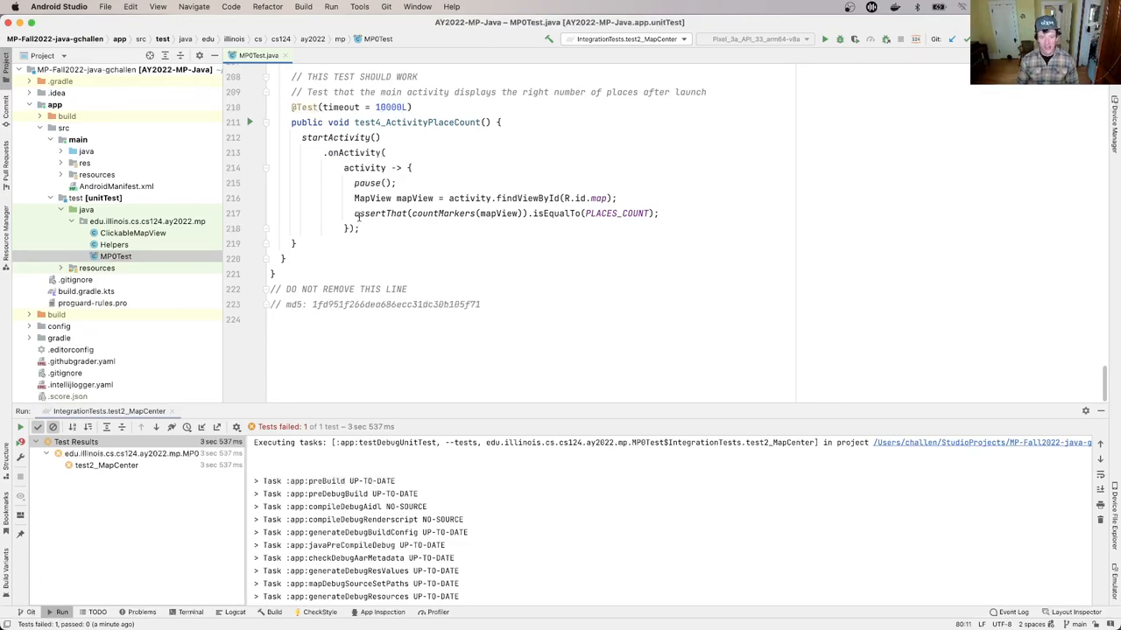
pyautogui.press('cmd+/')
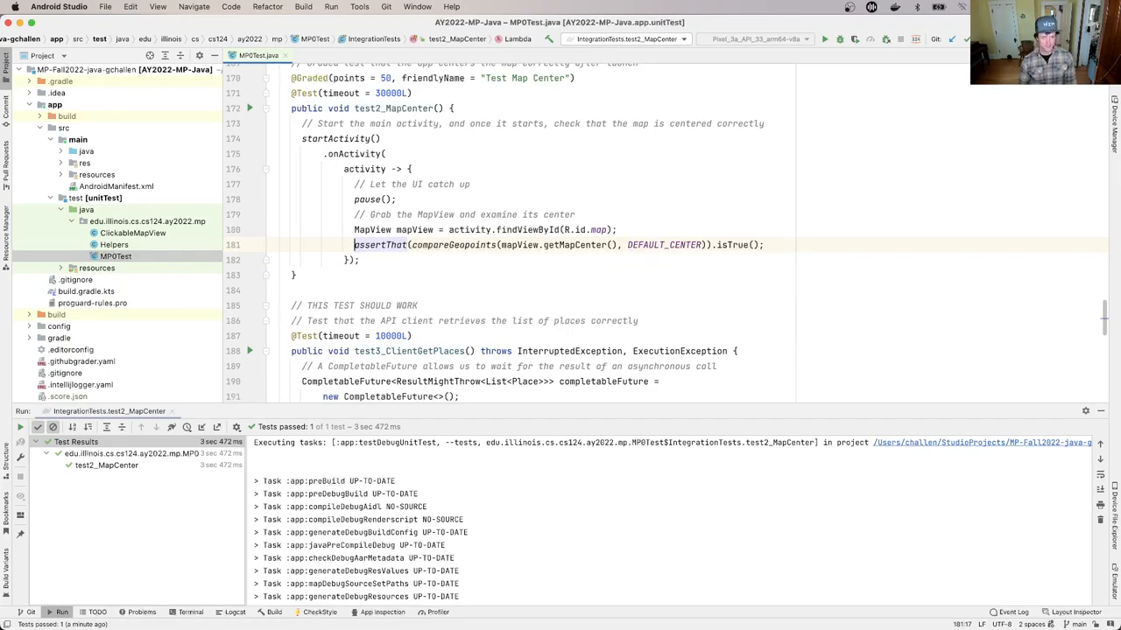
# Expand the main source package's activities folder and open MainActivity.java.
pyautogui.click(63, 162)
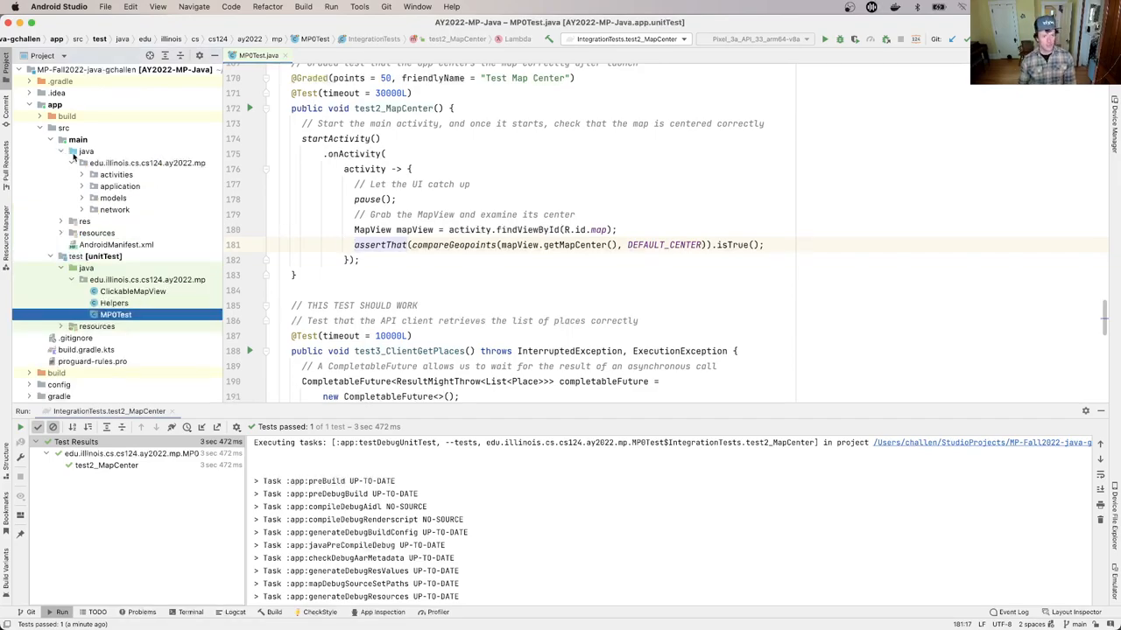
pyautogui.click(116, 175)
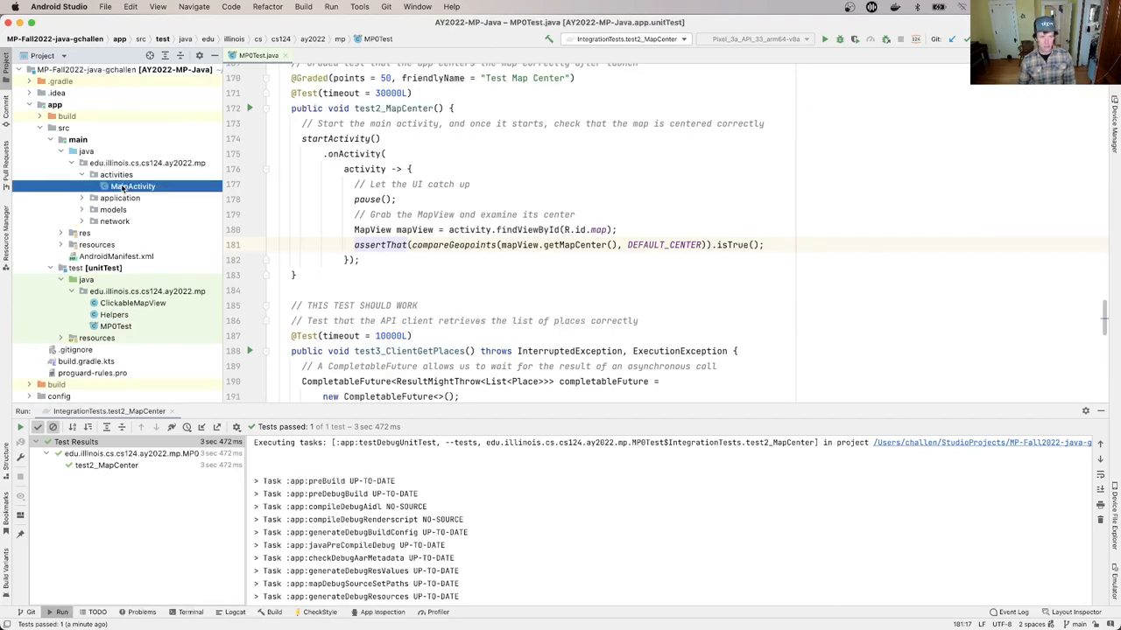
pyautogui.doubleClick(133, 185)
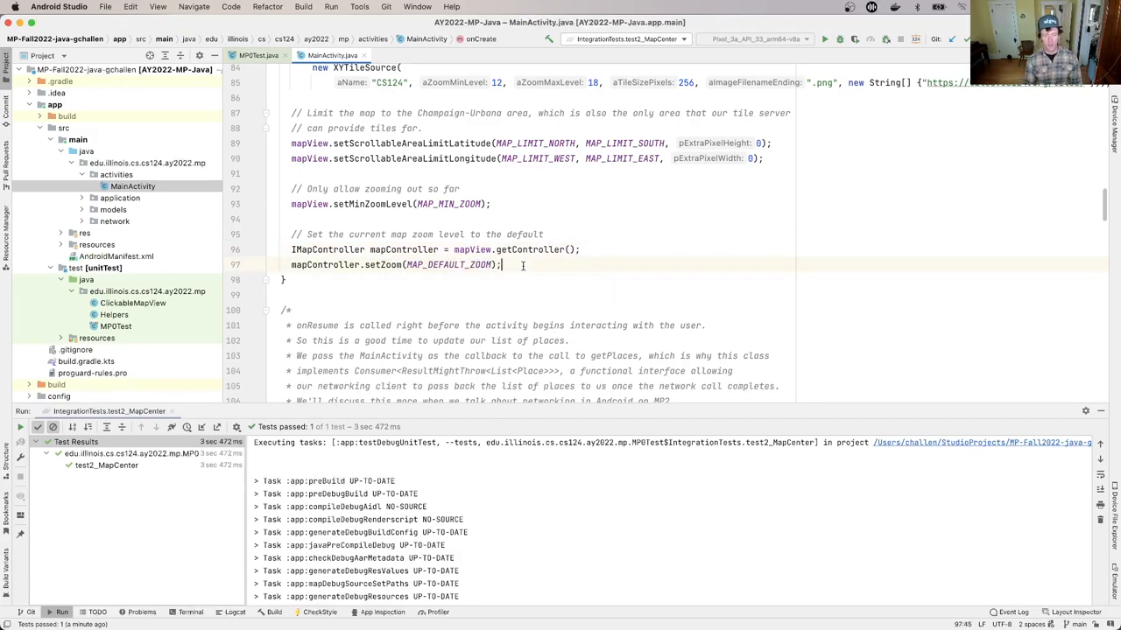
pyautogui.write('mapControl')
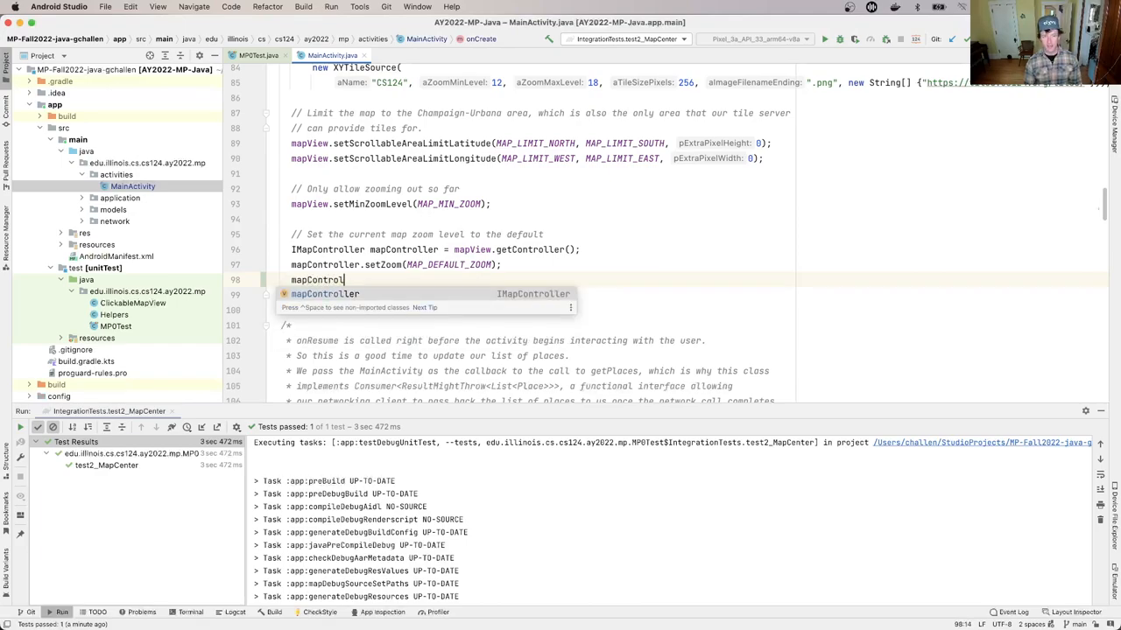
pyautogui.write('.')
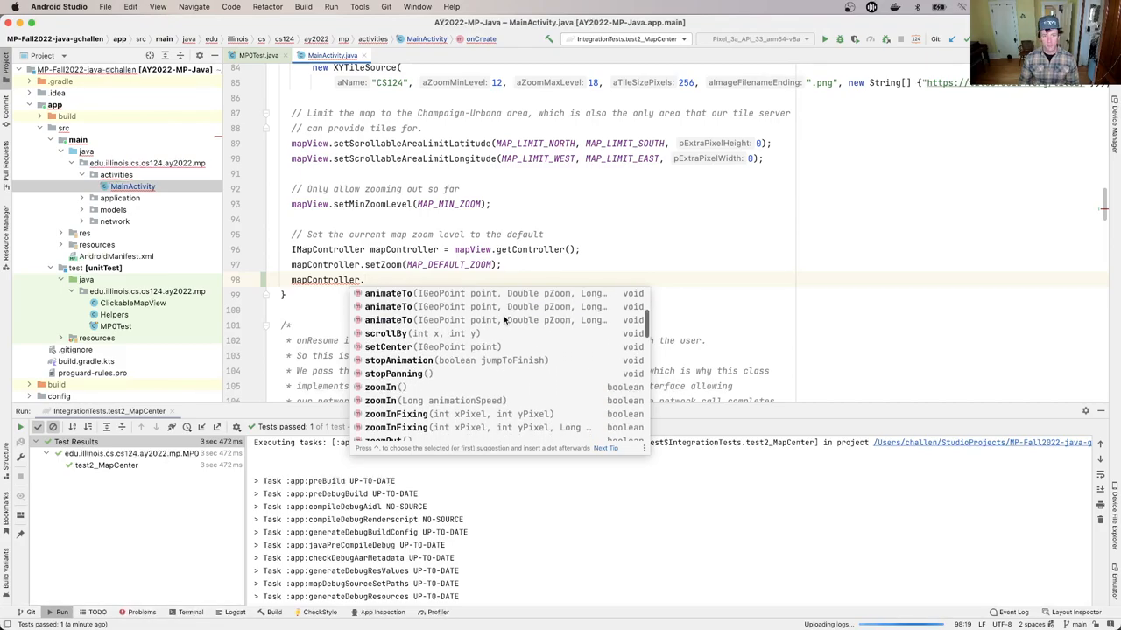
pyautogui.scroll(-3)
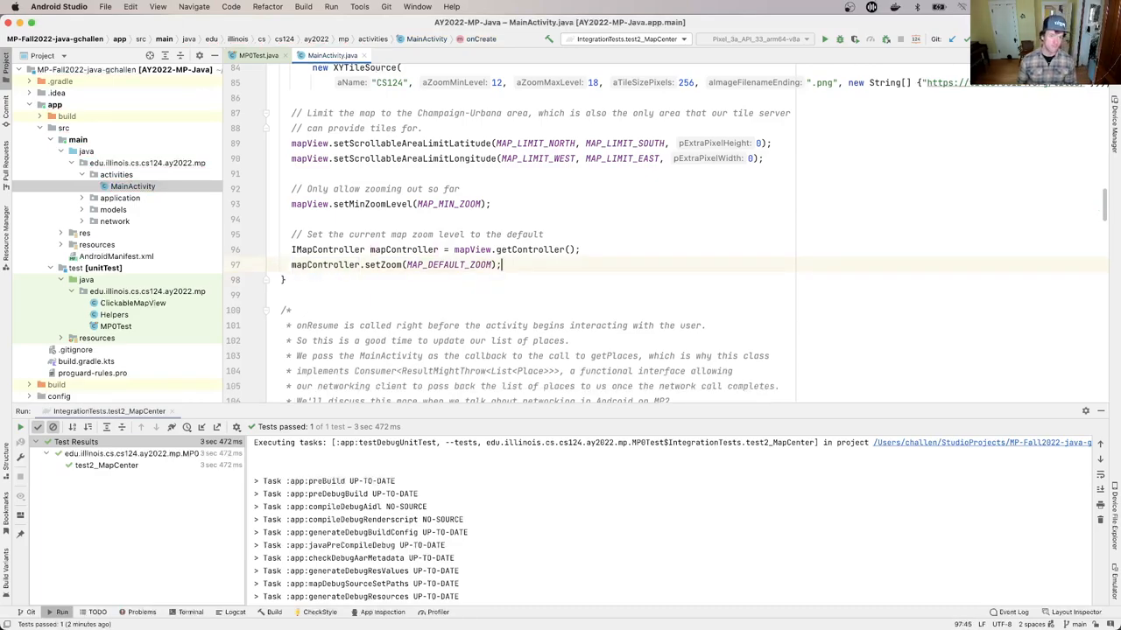
# Rerun the IntegrationTests.test2_MapCenter test from the toolbar.
pyautogui.click(263, 53)
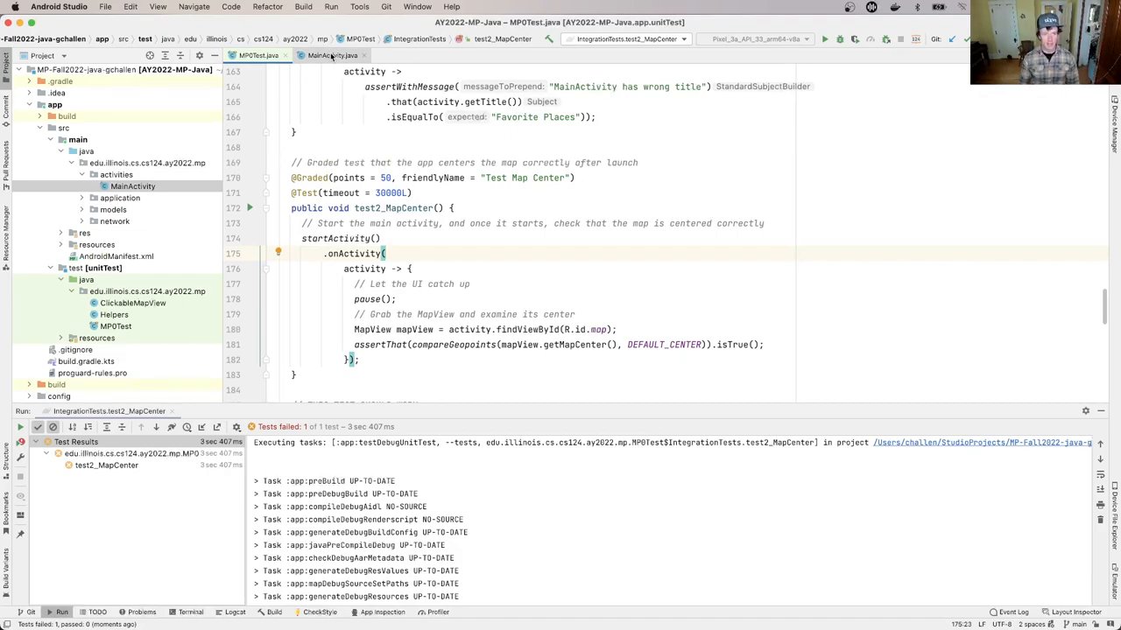
# Switch to the MainActivity.java tab and show the run configurations list.
pyautogui.click(353, 55)
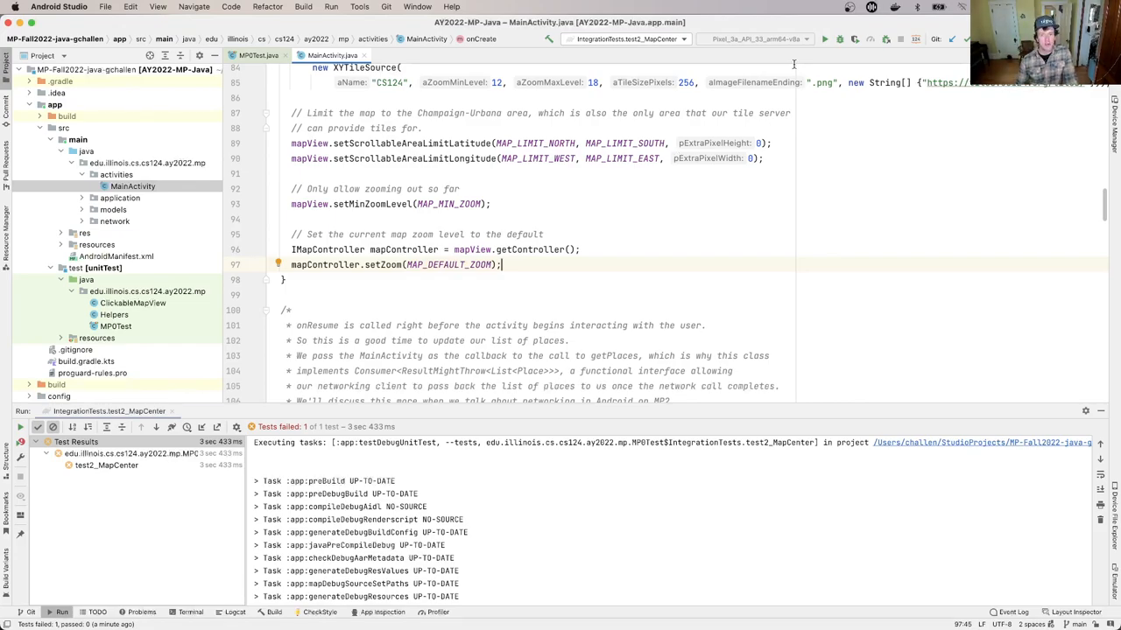
pyautogui.click(627, 39)
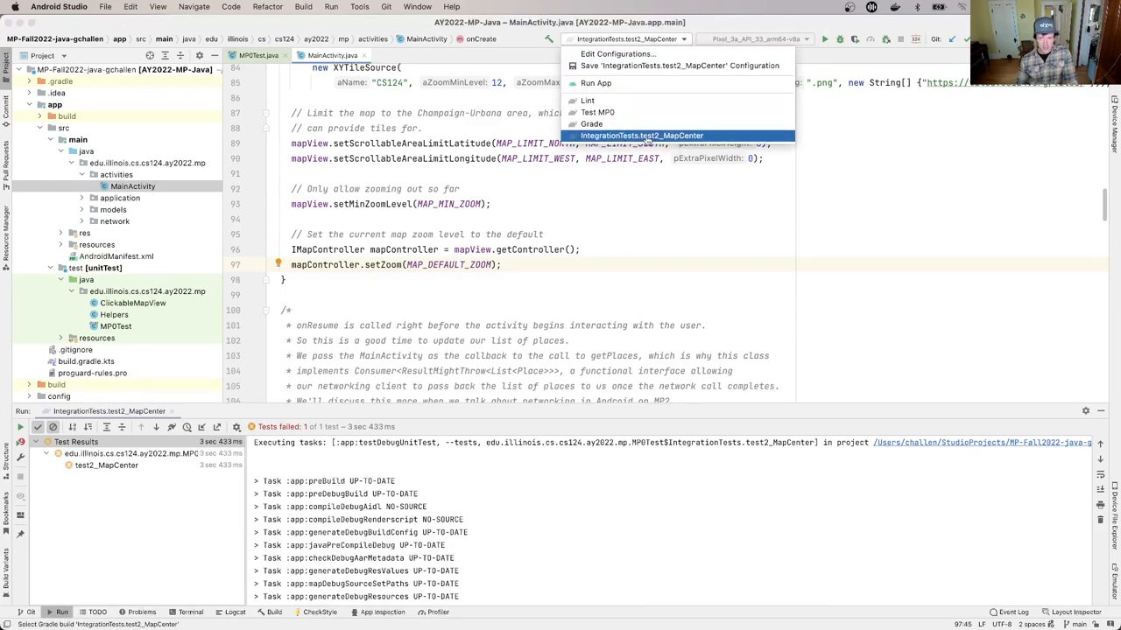